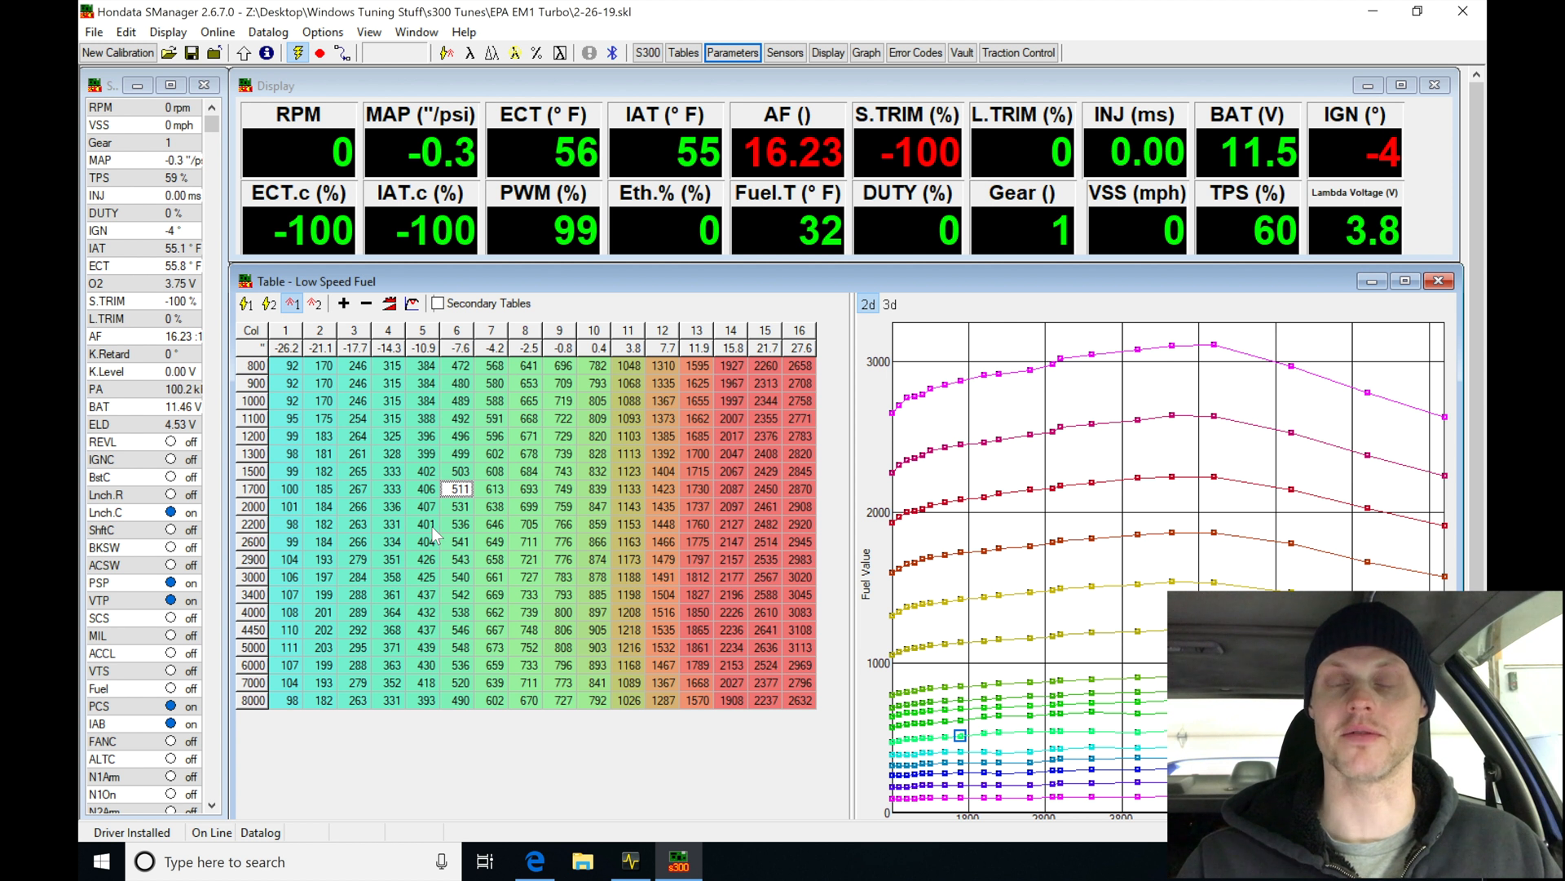
- Open the calibration parameters and show the fuel compensation tables
{"action": "left_click", "coordinate": [458, 488]}
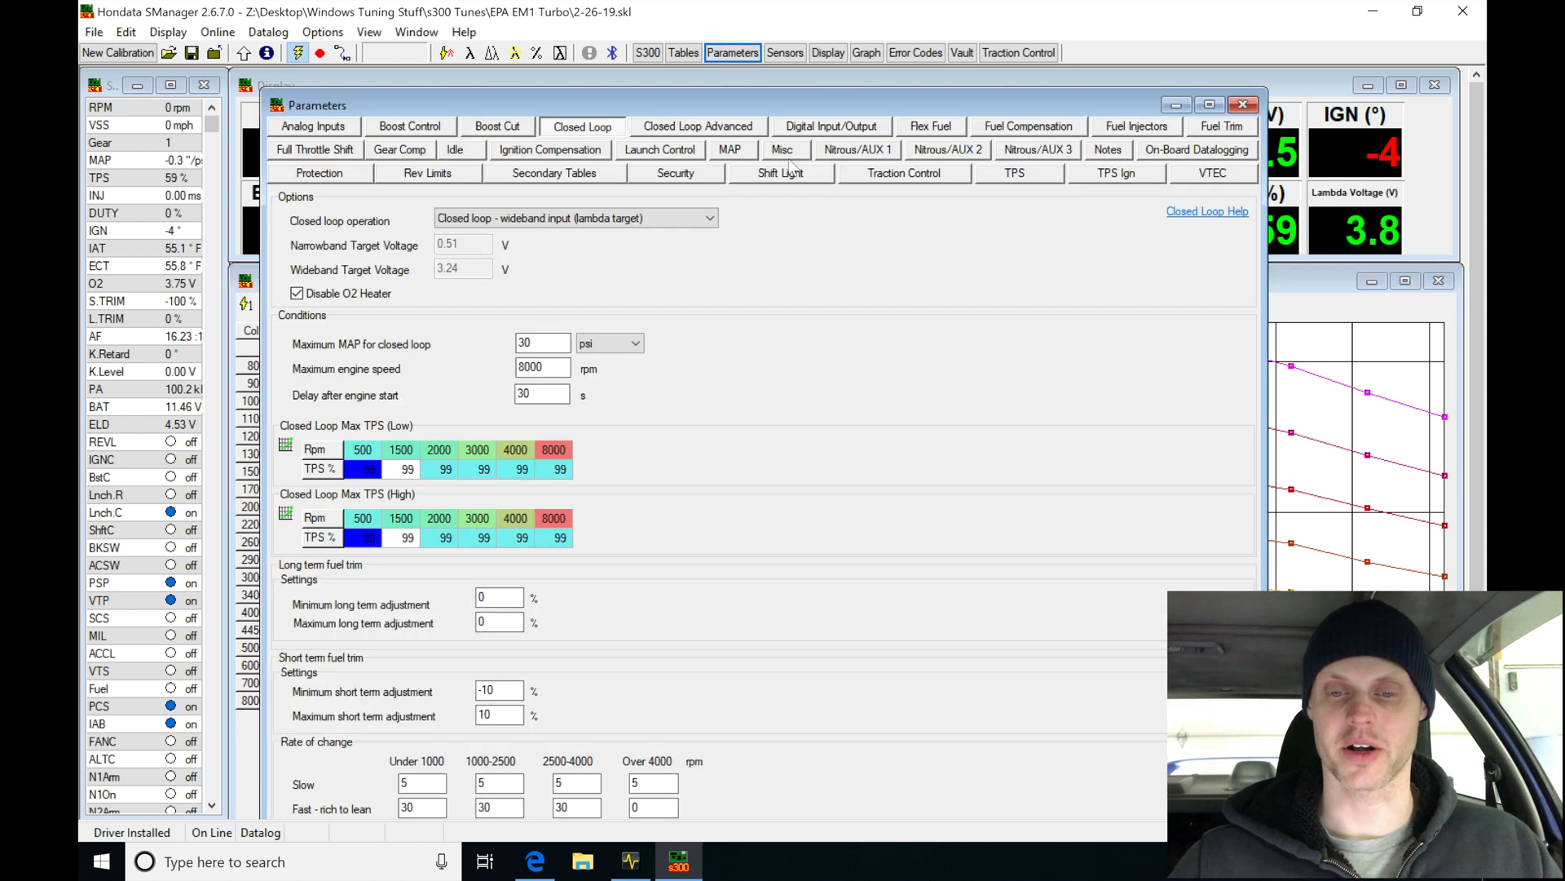
{"action": "left_click", "coordinate": [1027, 125]}
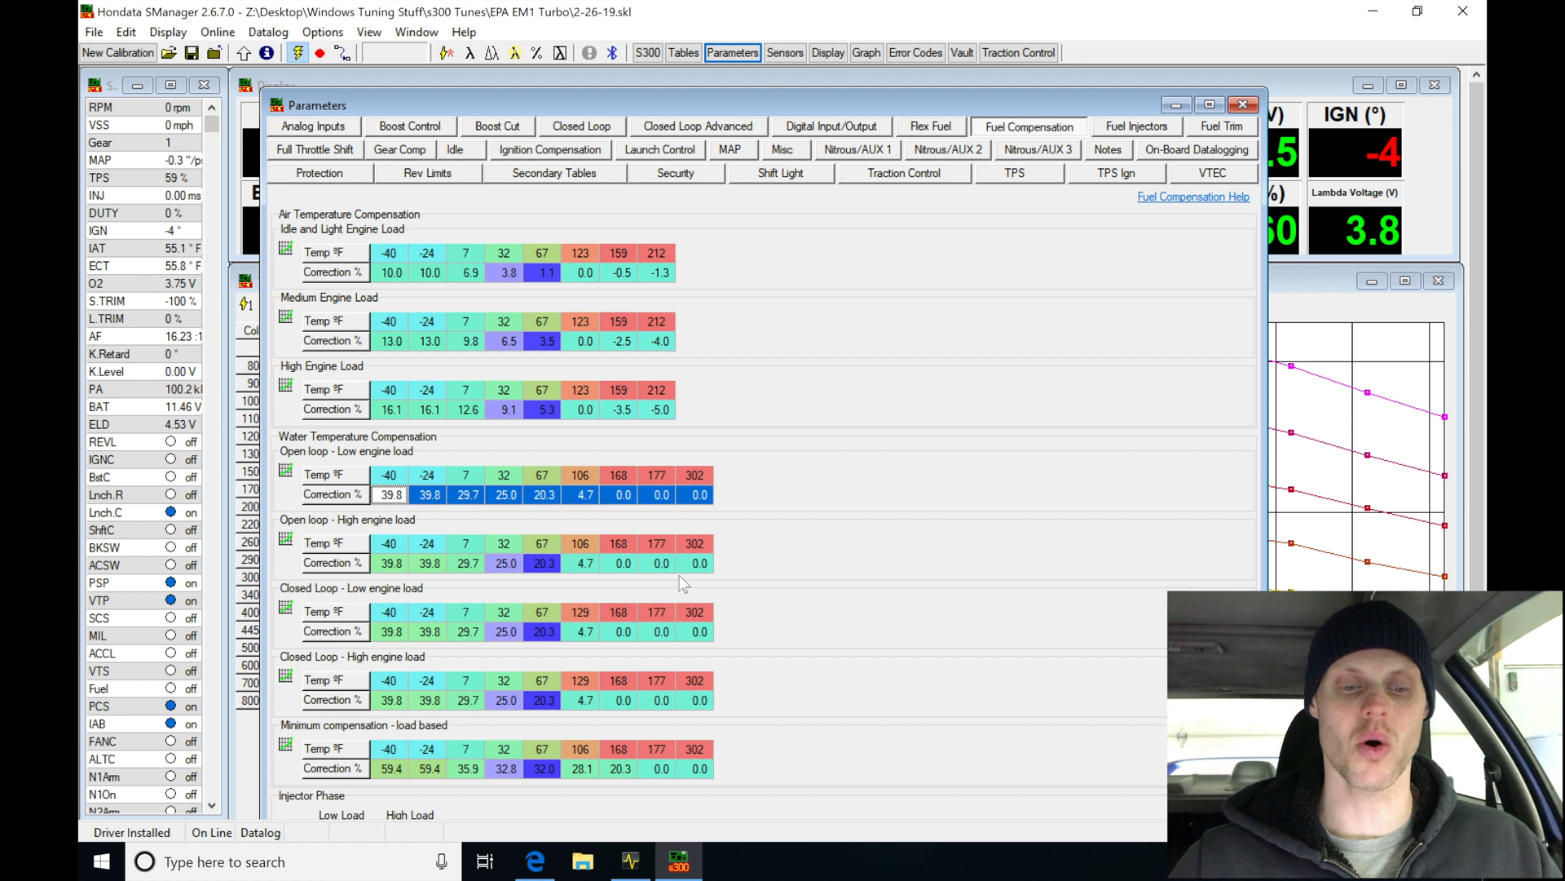
{"action": "mouse_move", "coordinate": [682, 584]}
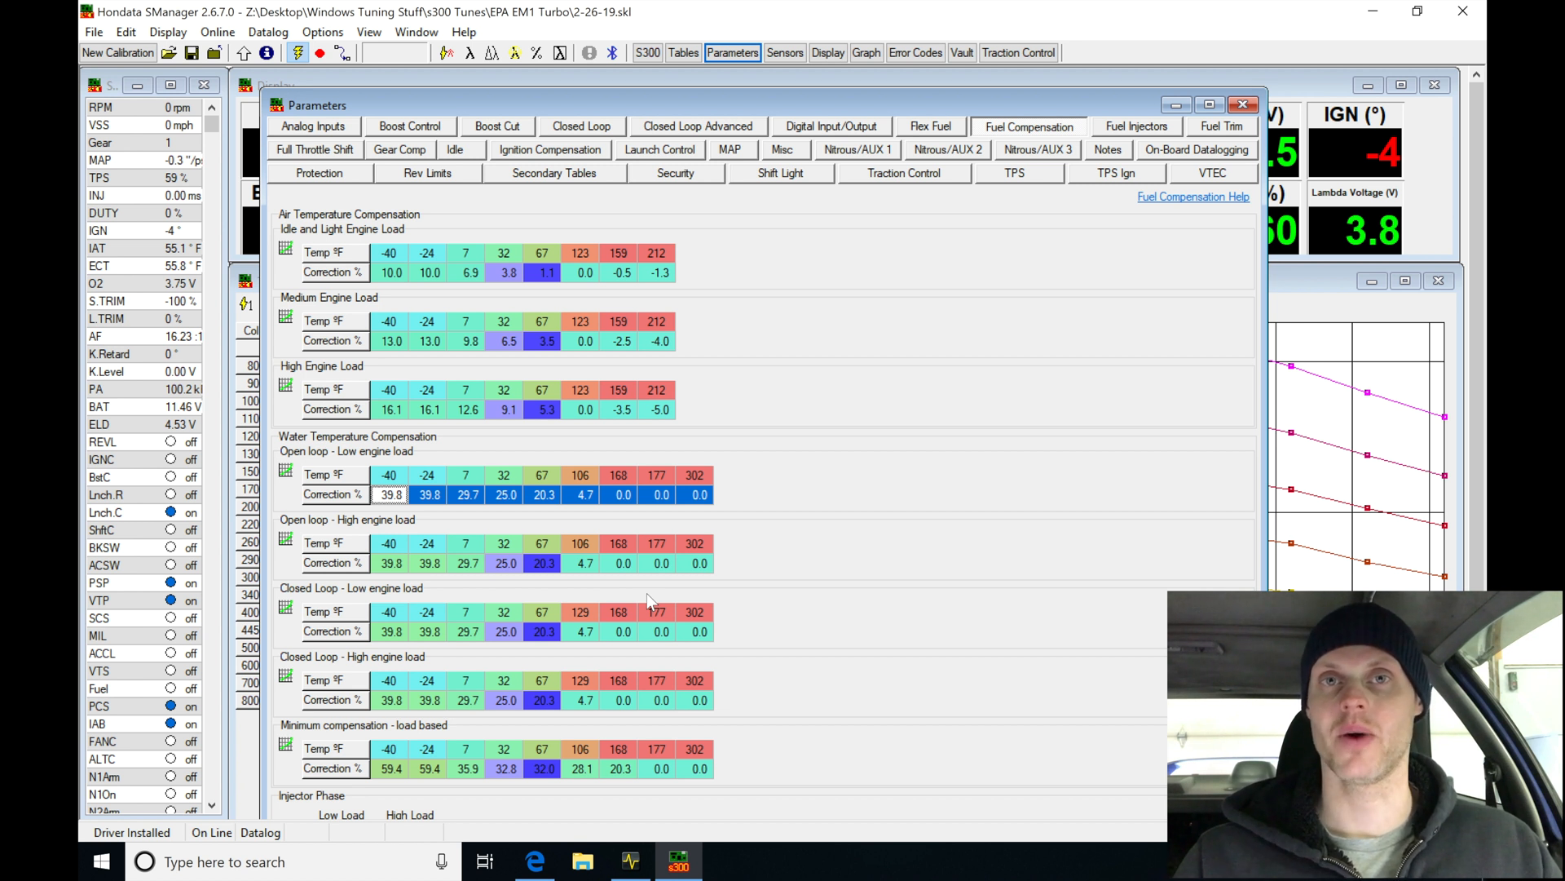
{"action": "mouse_move", "coordinate": [714, 148]}
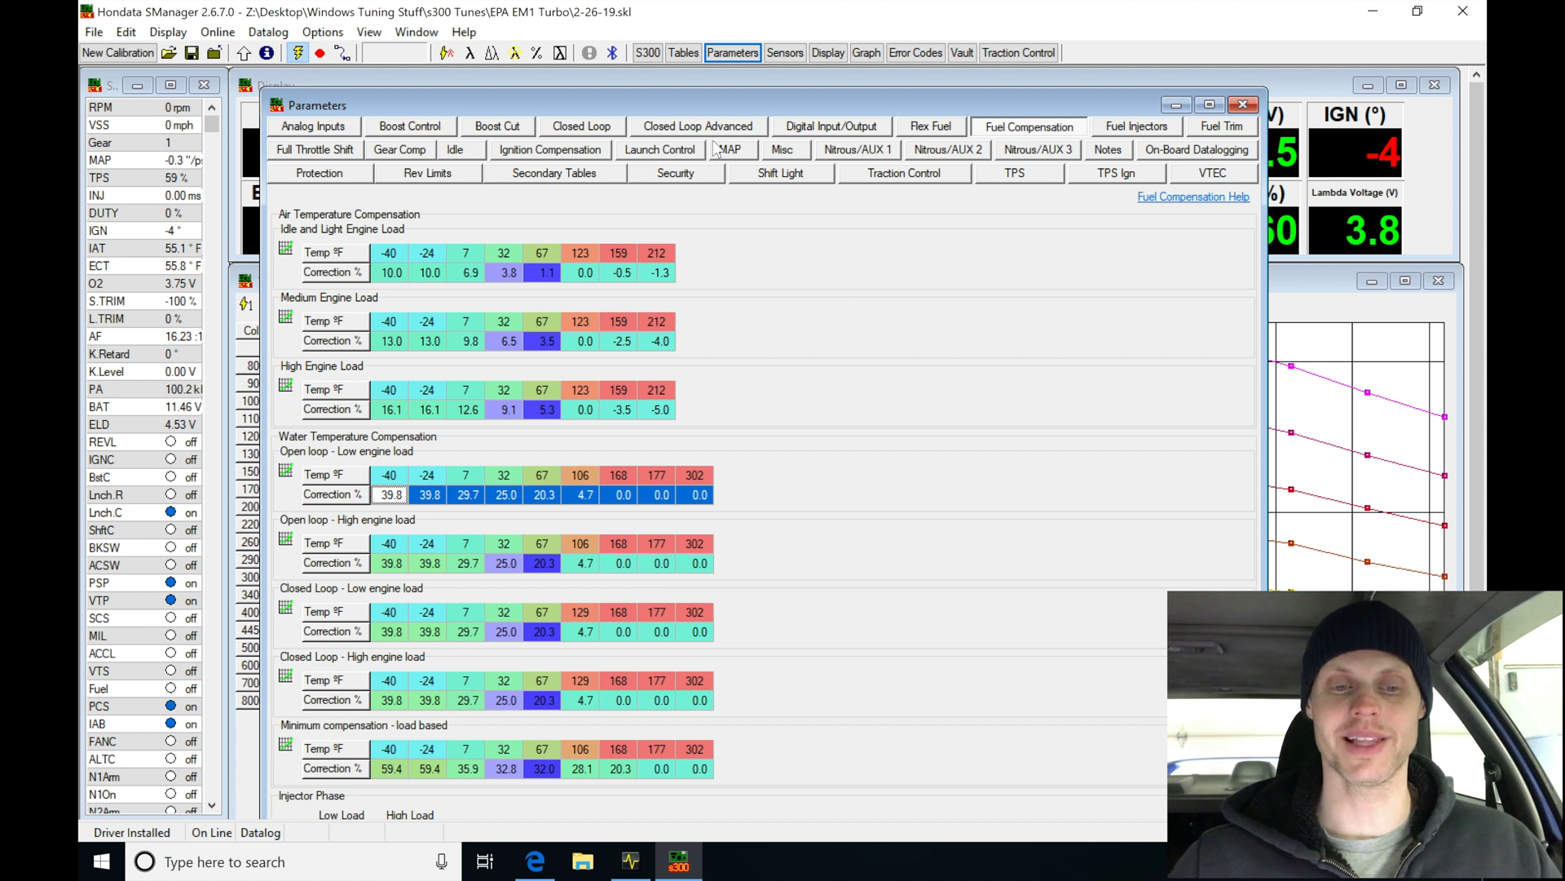
- Set the closed-loop short-term trim limits to -20% and +20%, then return to fuel compensation
{"action": "left_click", "coordinate": [581, 126]}
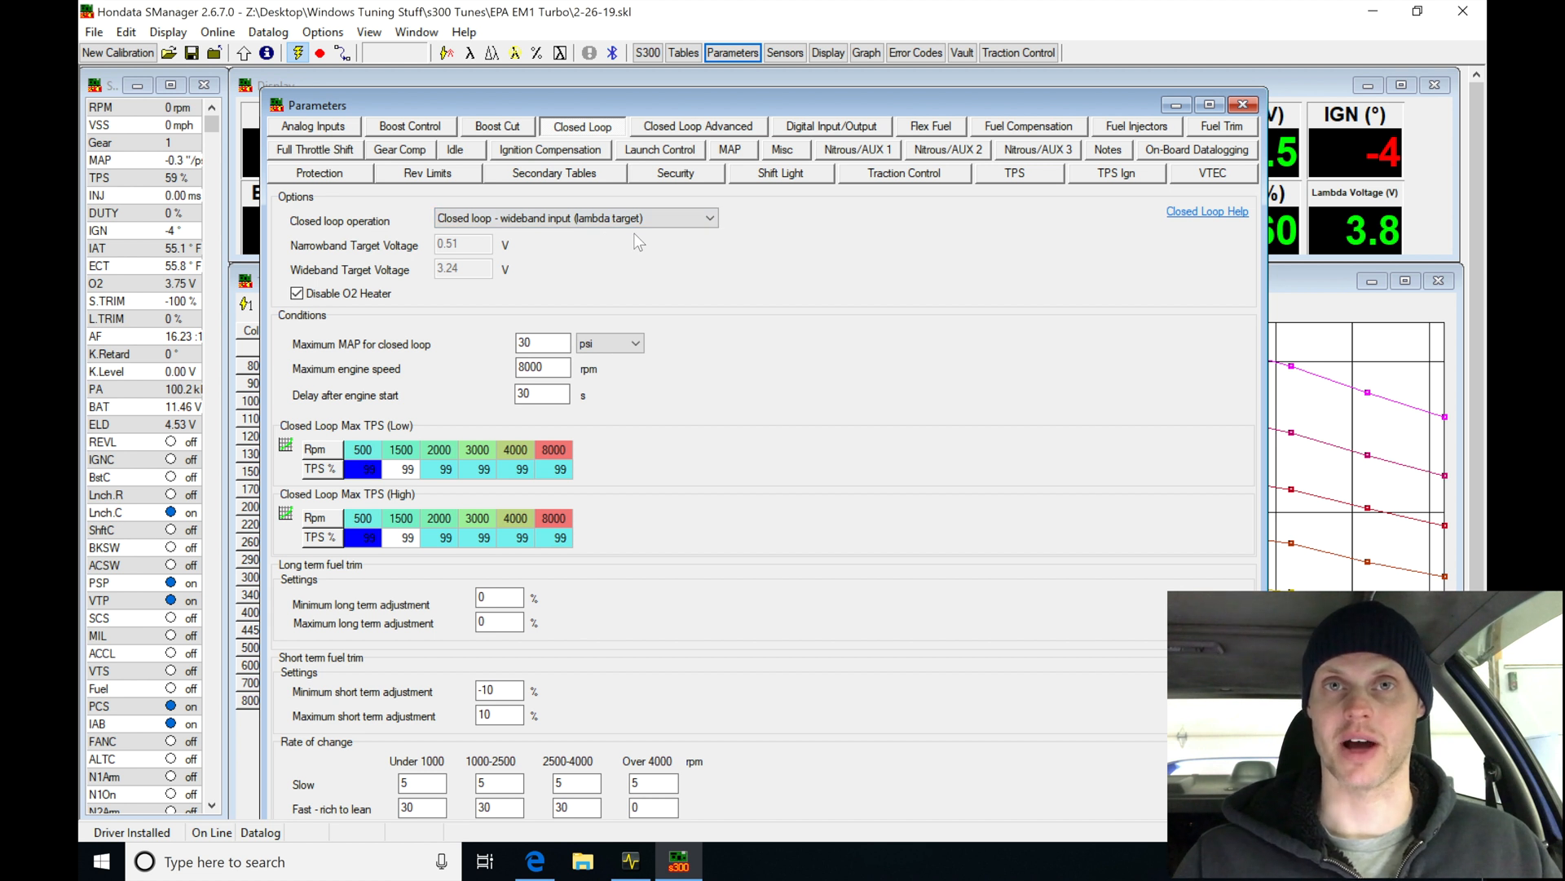
{"action": "mouse_move", "coordinate": [518, 499]}
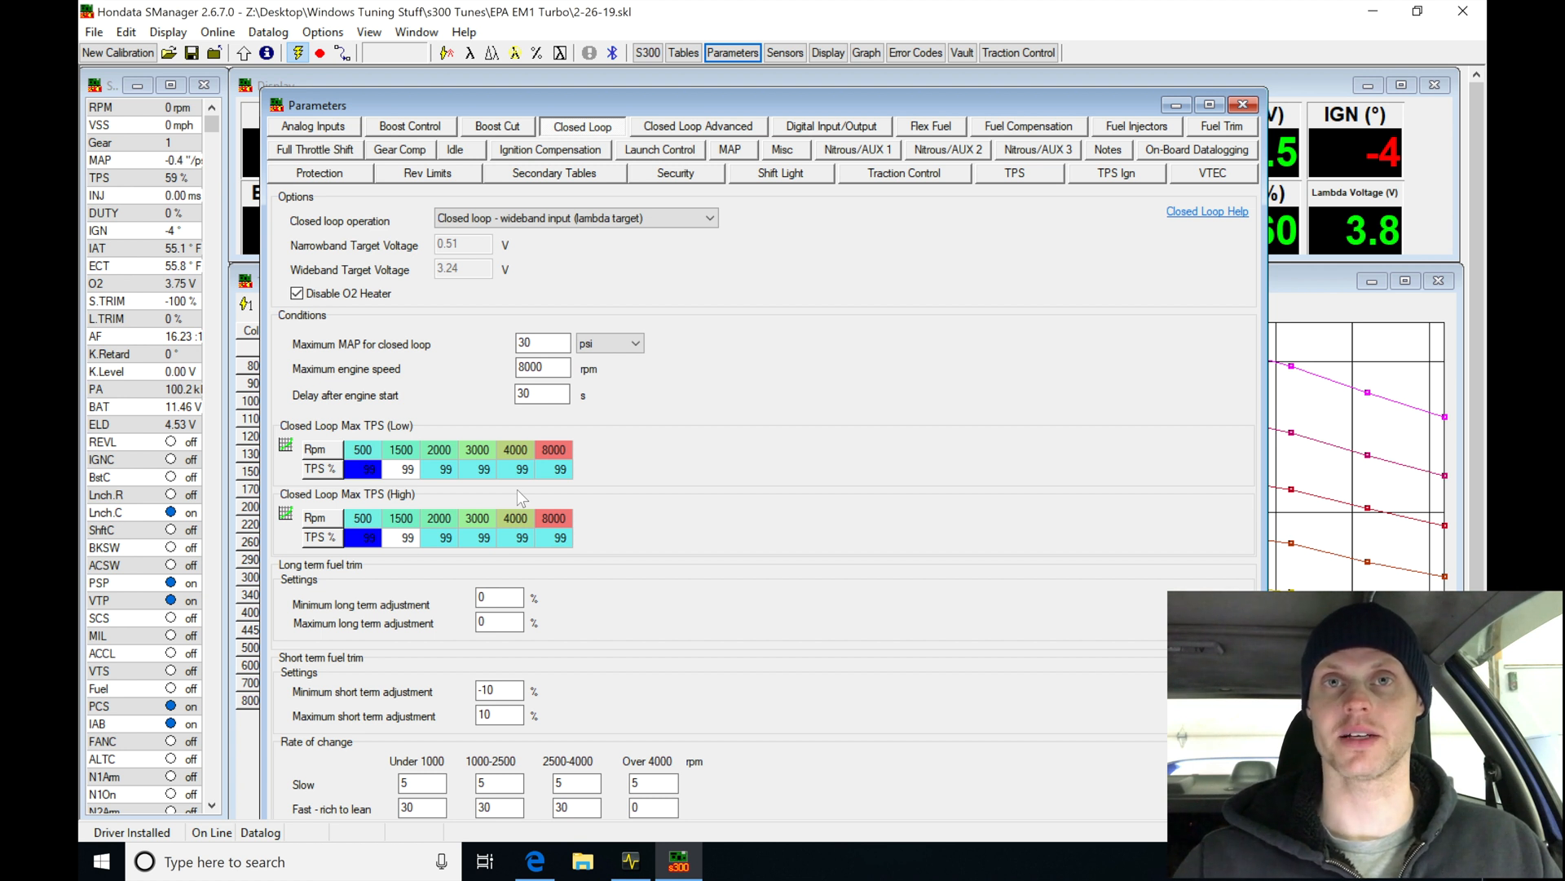
{"action": "mouse_move", "coordinate": [483, 620]}
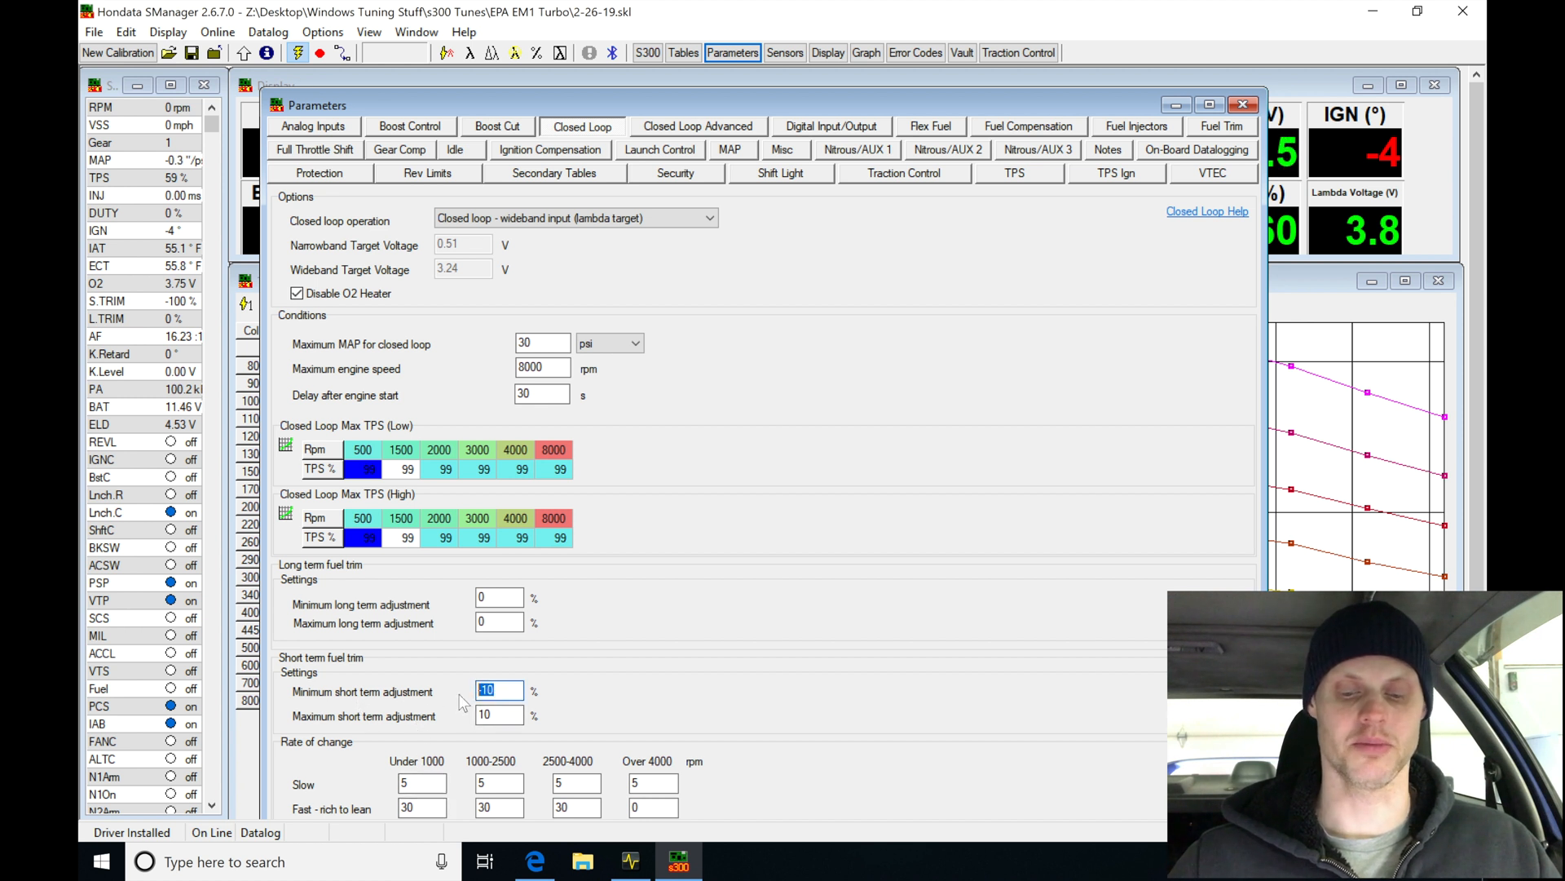
{"action": "type", "text": "2"}
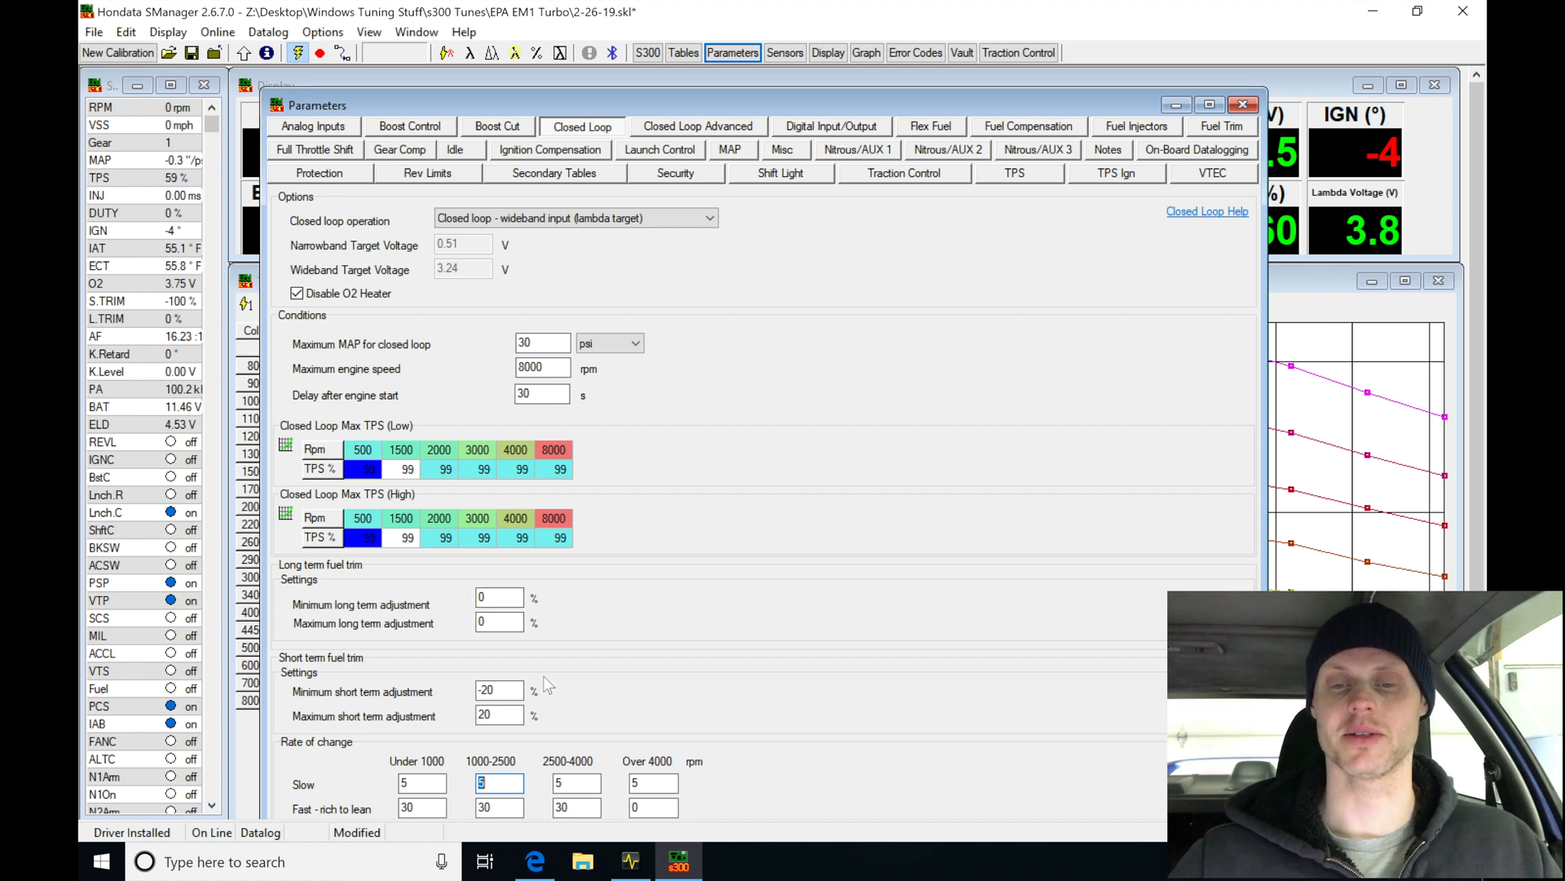
{"action": "left_click", "coordinate": [1027, 126]}
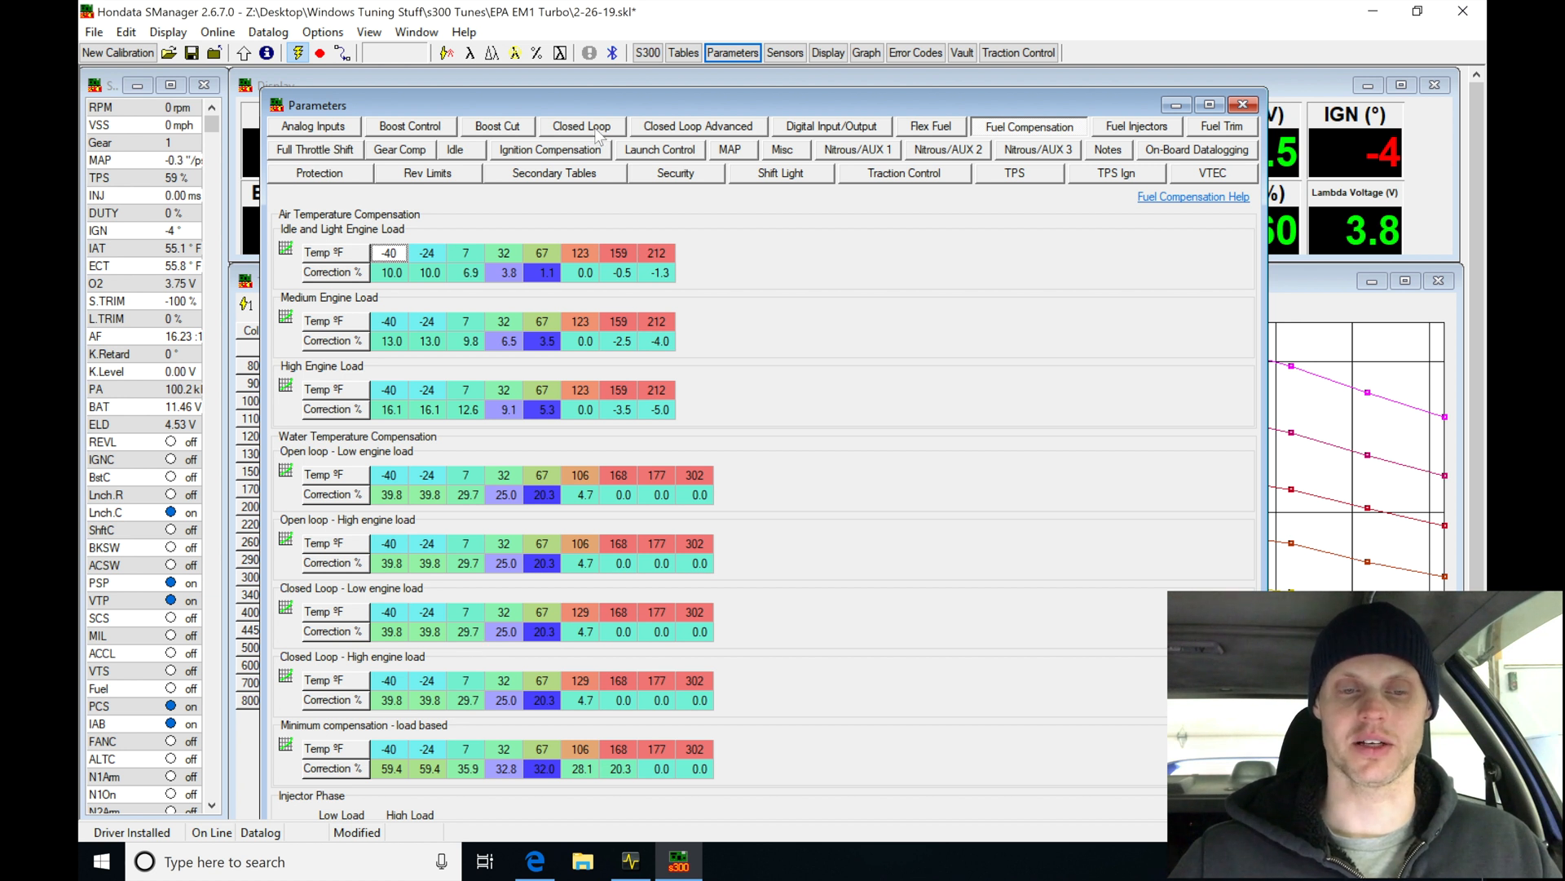
- Show the advanced closed-loop settings with wideband input and target lambda tables
{"action": "left_click", "coordinate": [581, 125]}
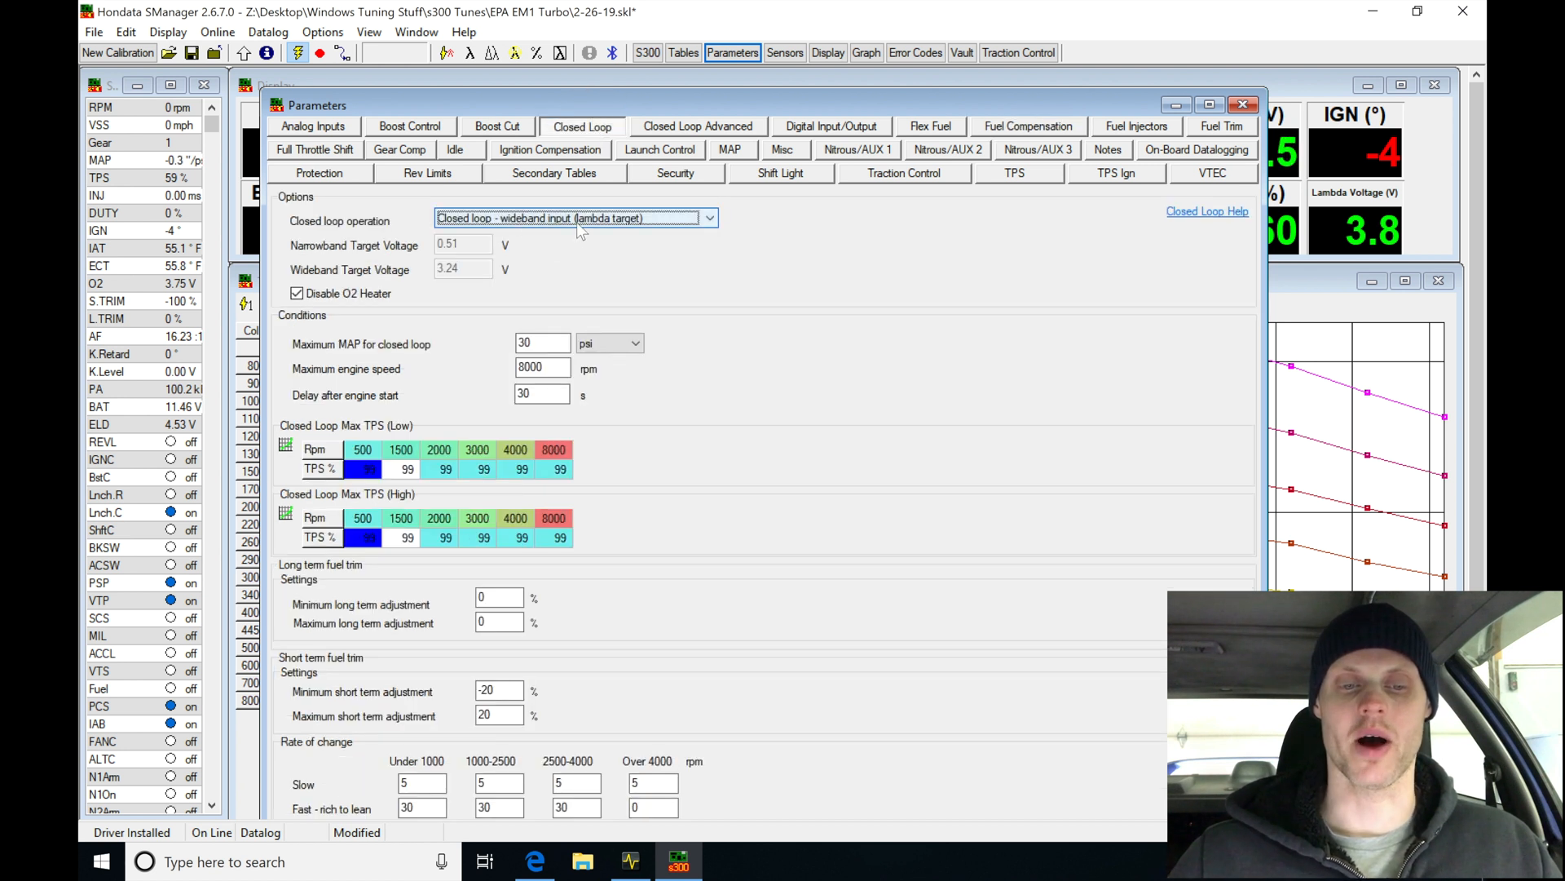
{"action": "left_click", "coordinate": [698, 126]}
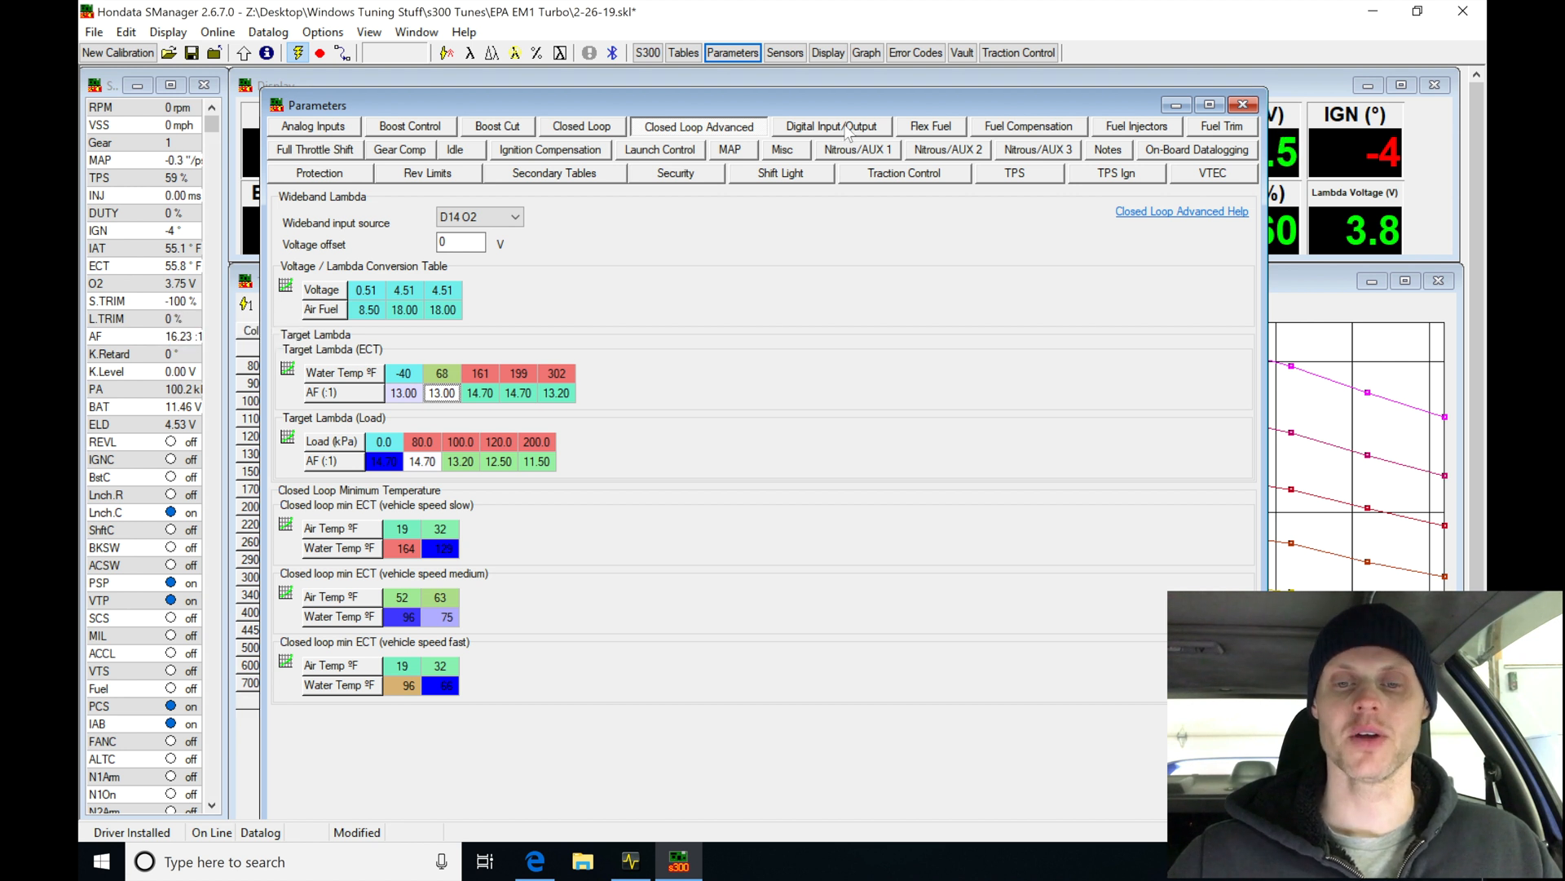
{"action": "left_click", "coordinate": [1027, 125]}
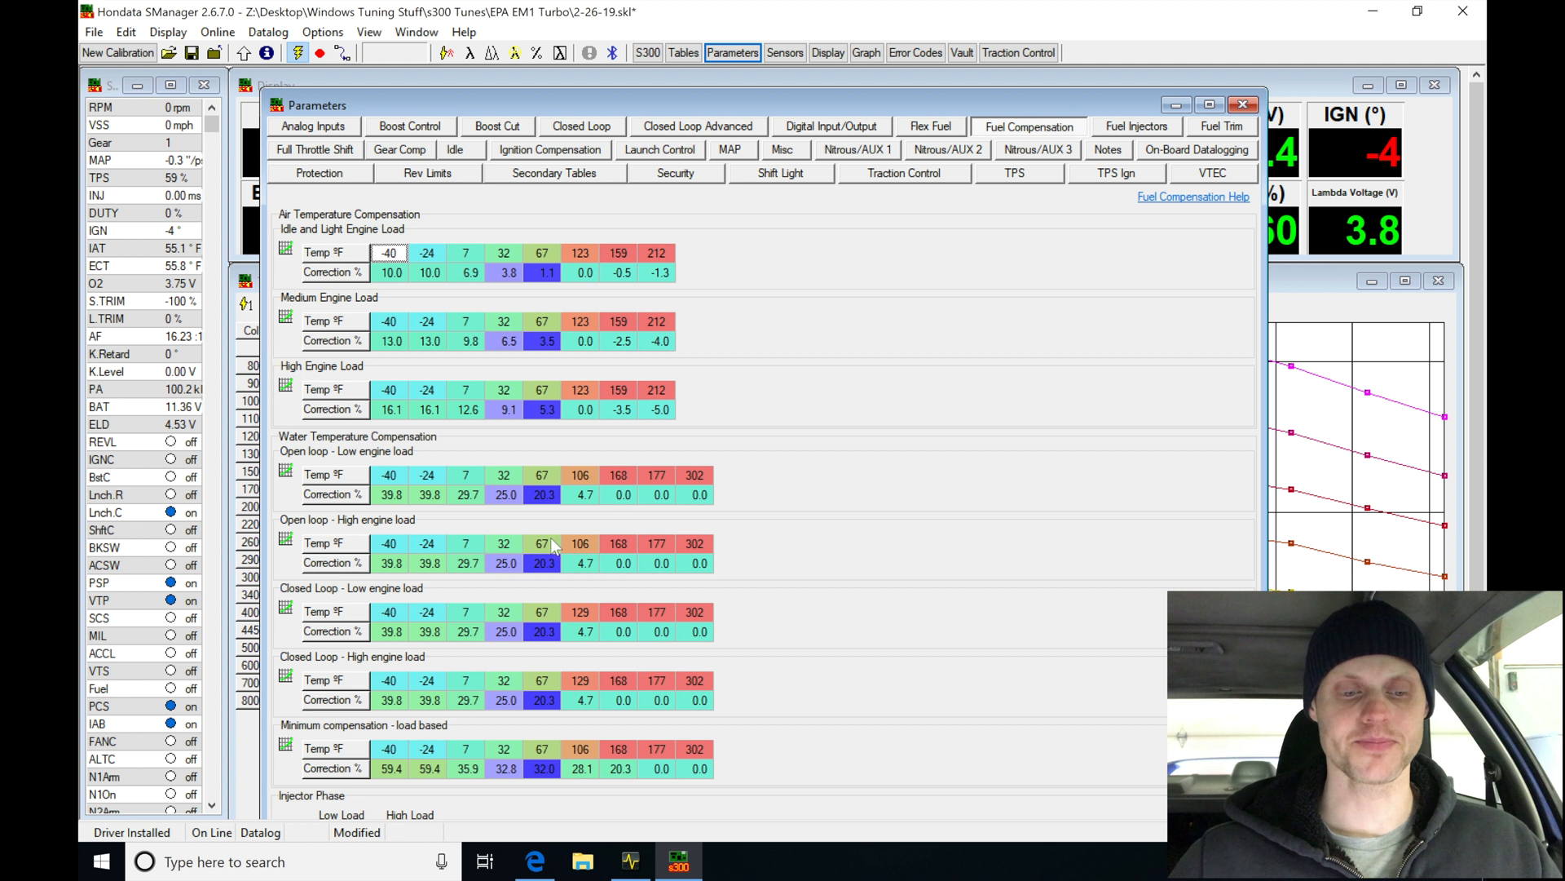
{"action": "left_click", "coordinate": [543, 562]}
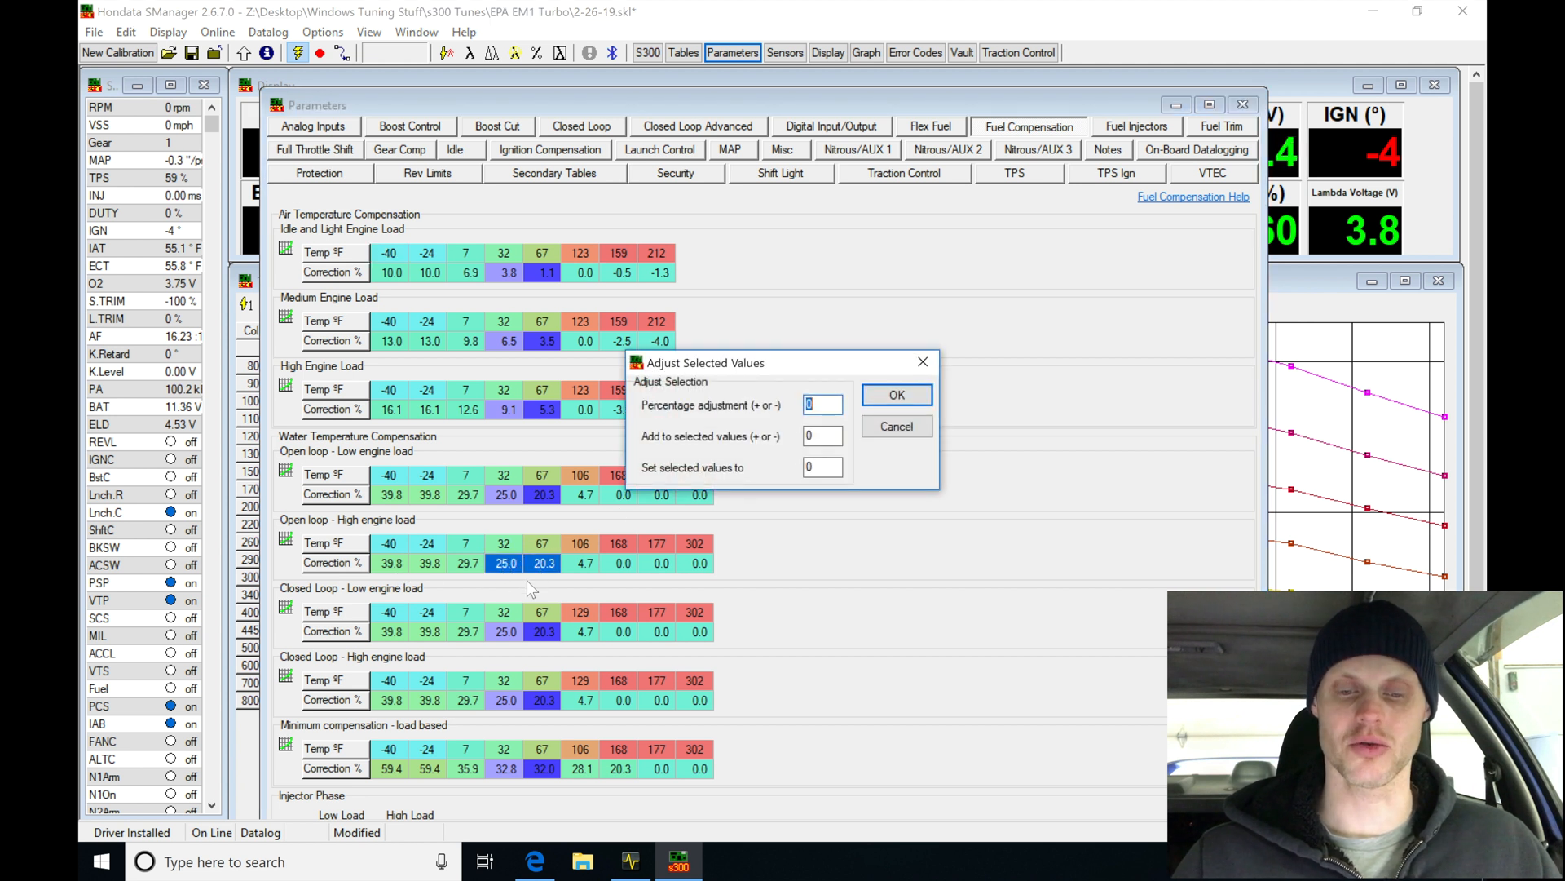
{"action": "type", "text": "-10"}
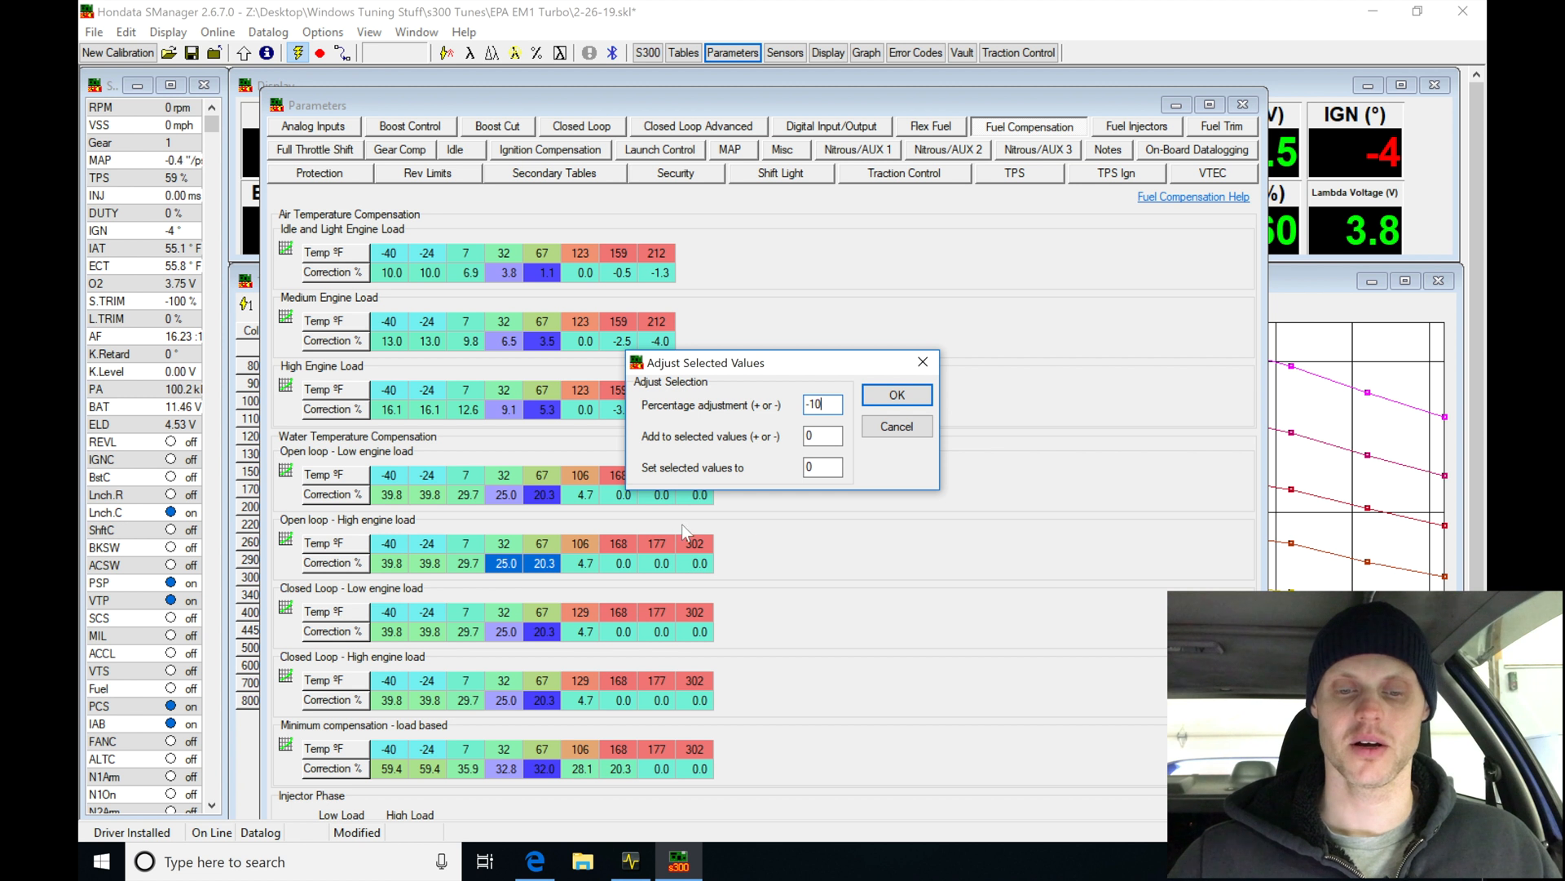
{"action": "left_click", "coordinate": [895, 394]}
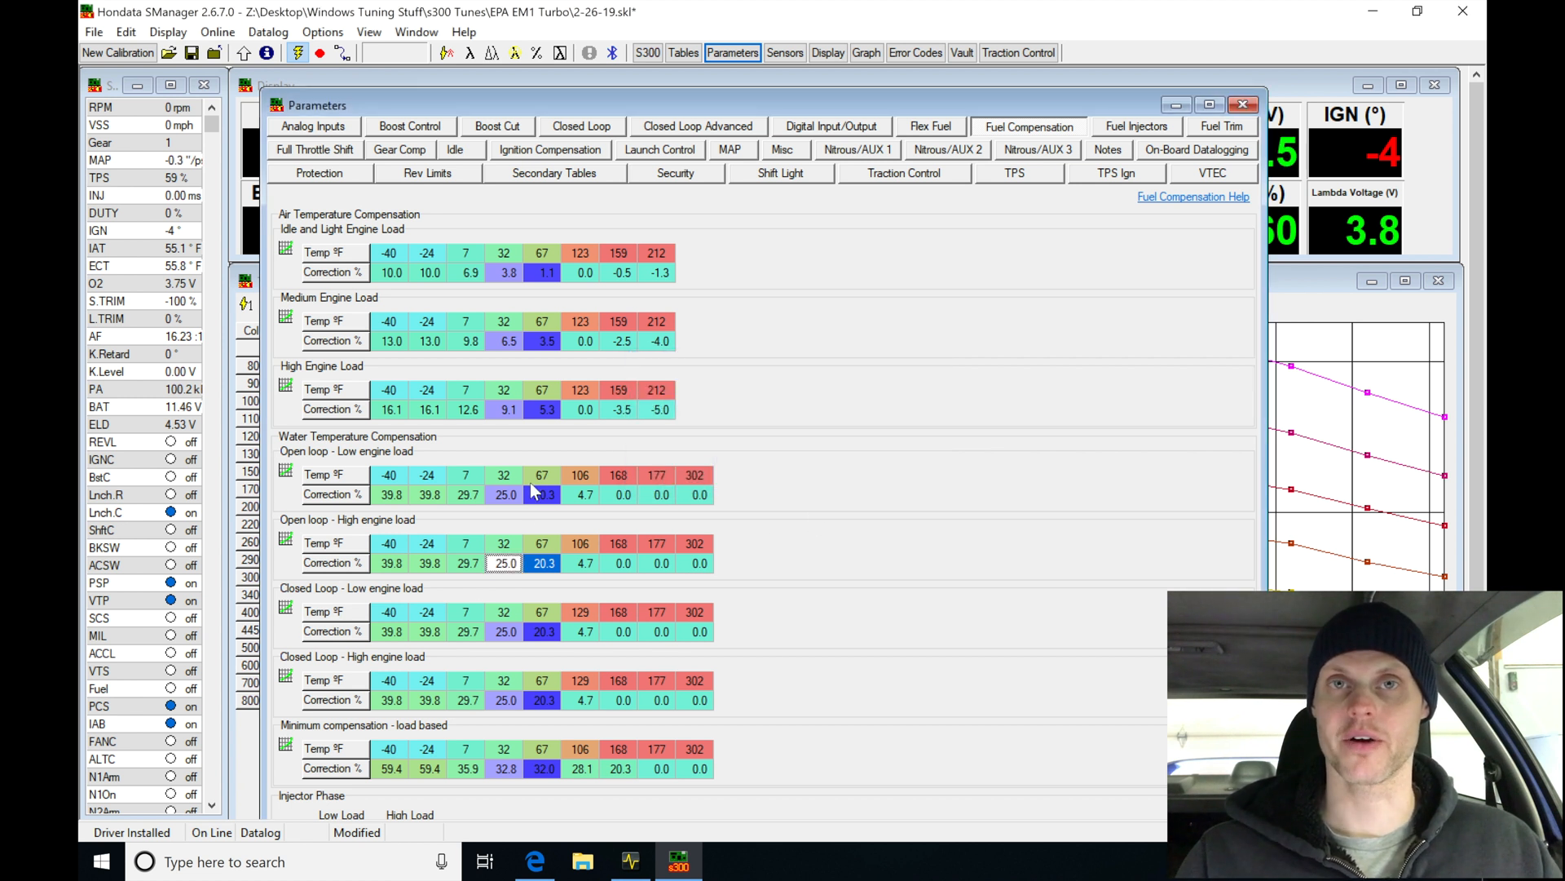
{"action": "mouse_move", "coordinate": [108, 300]}
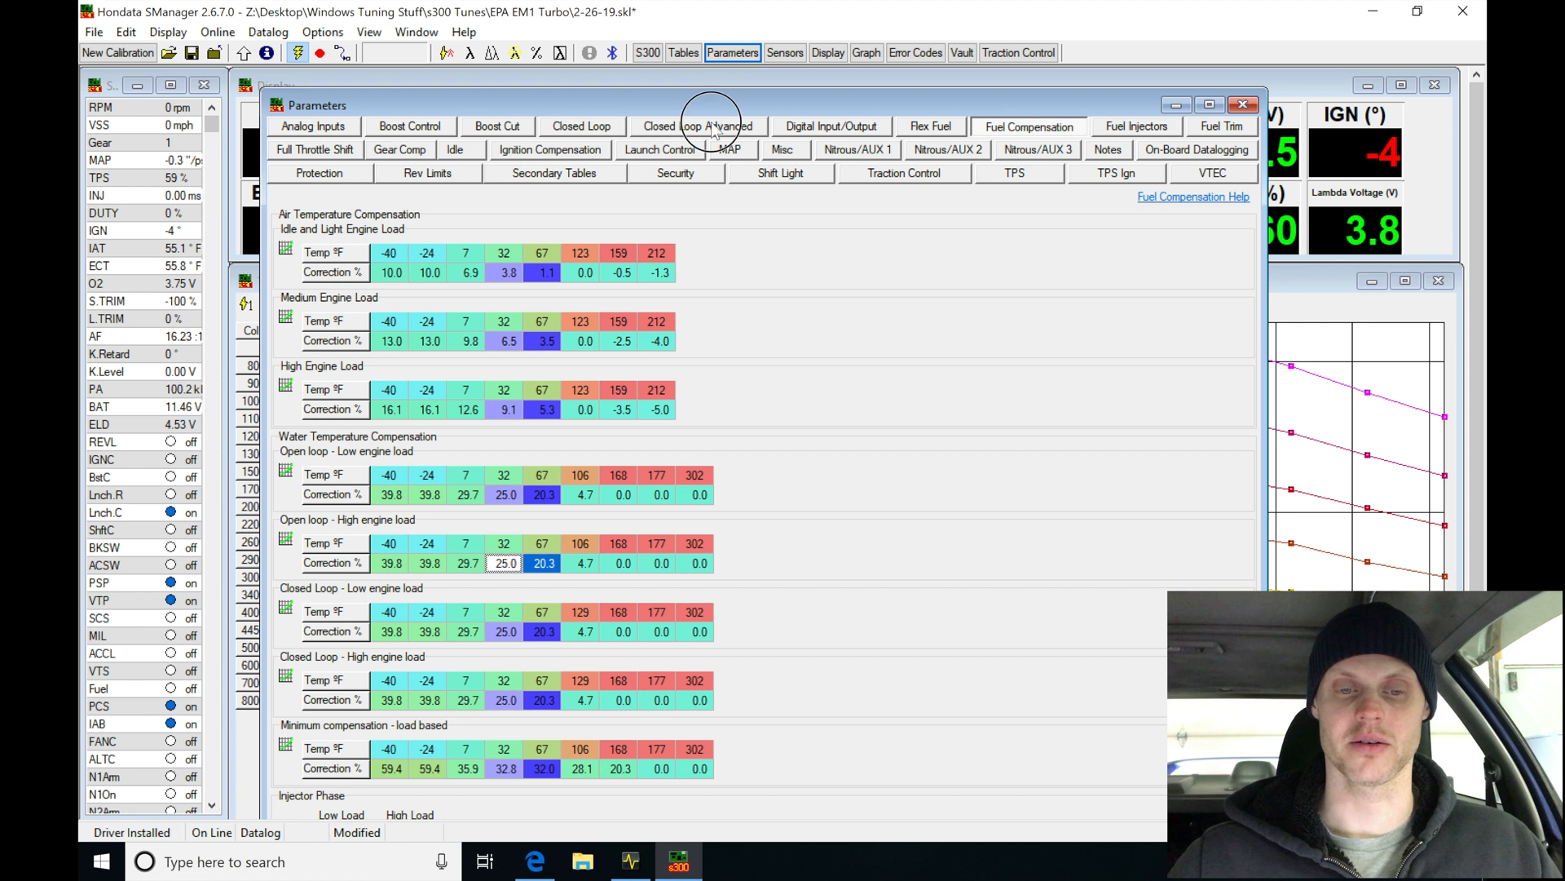
{"action": "left_click", "coordinate": [697, 126]}
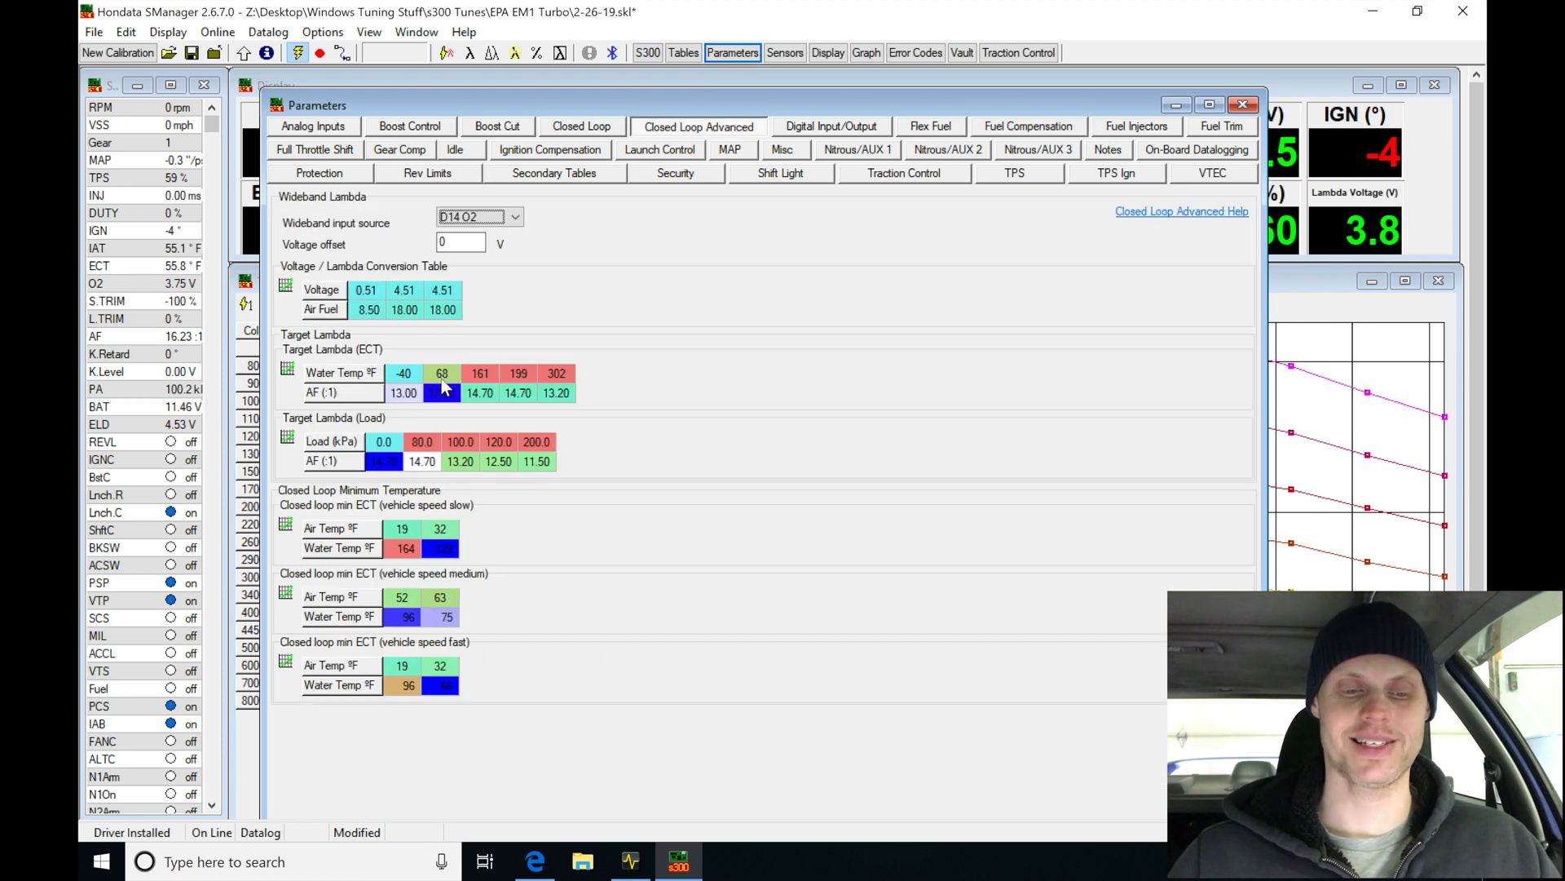
{"action": "left_click", "coordinate": [442, 393]}
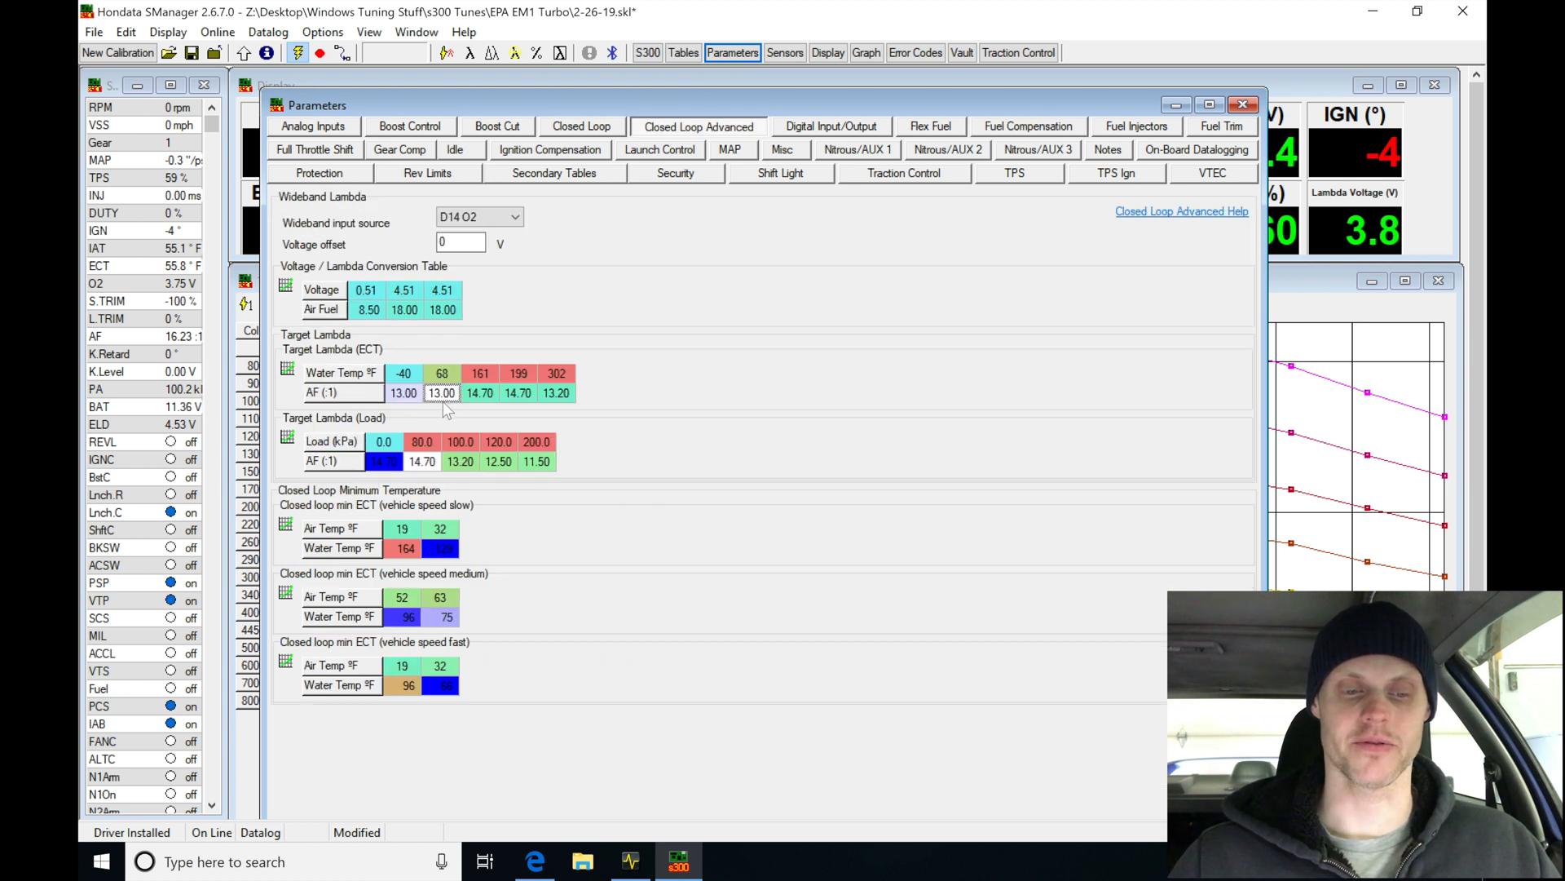